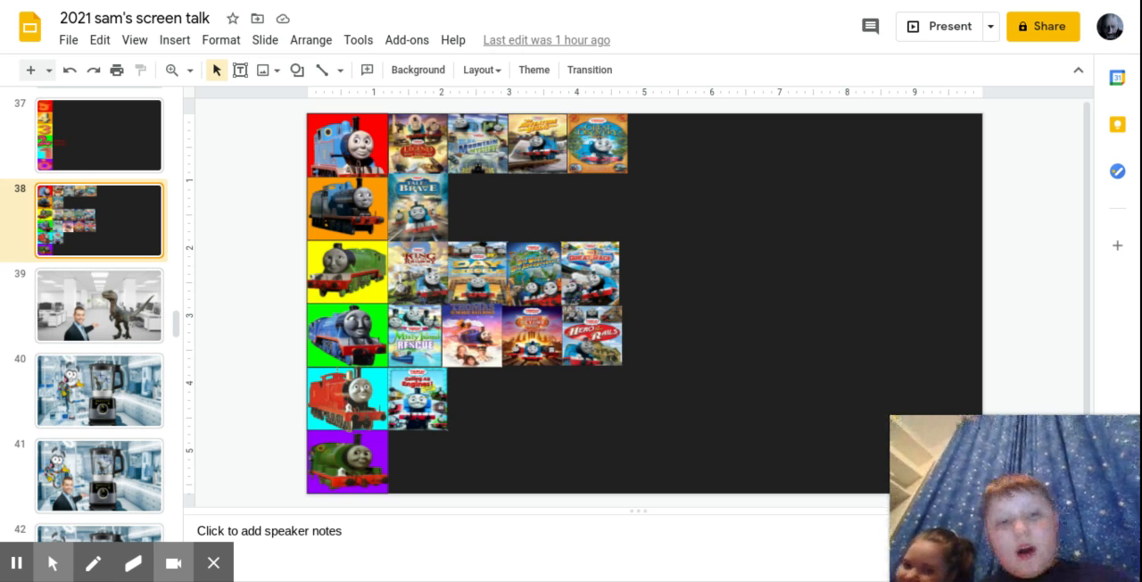
mouse_move(939, 25)
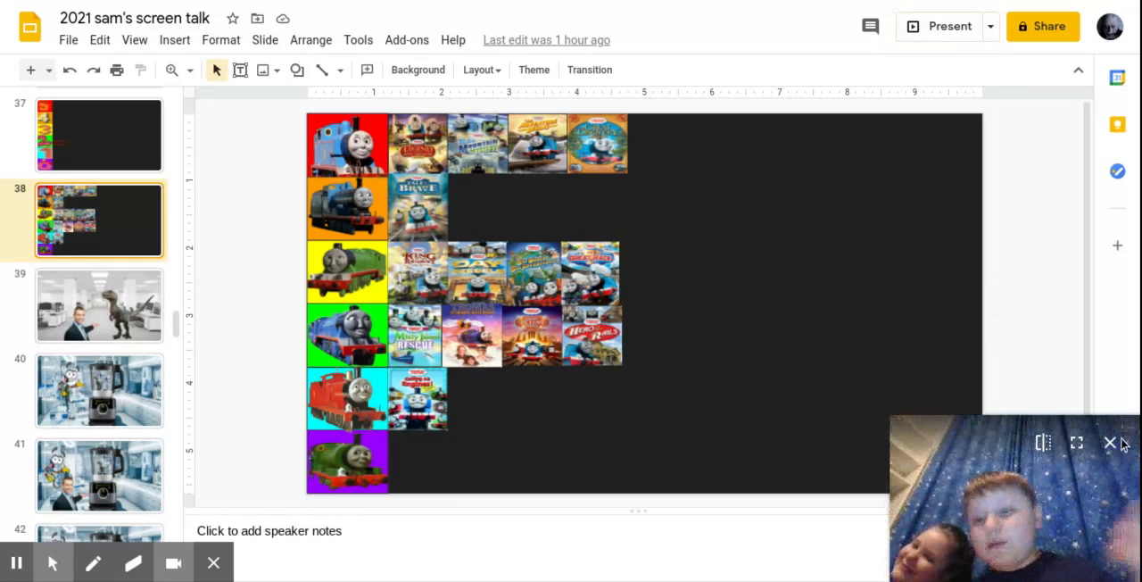
left_click(1110, 443)
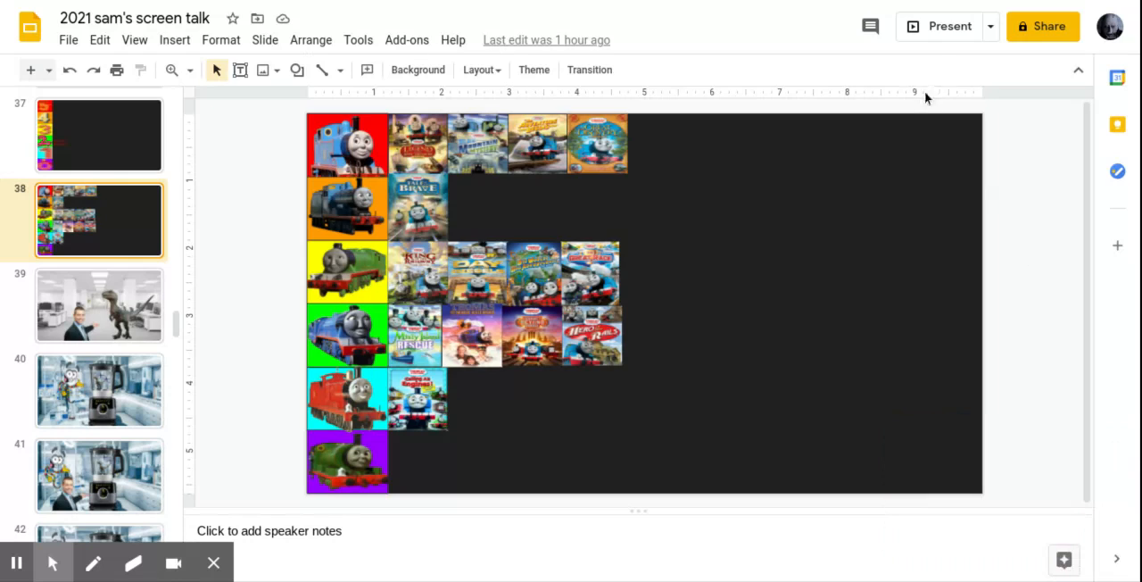
mouse_move(950, 25)
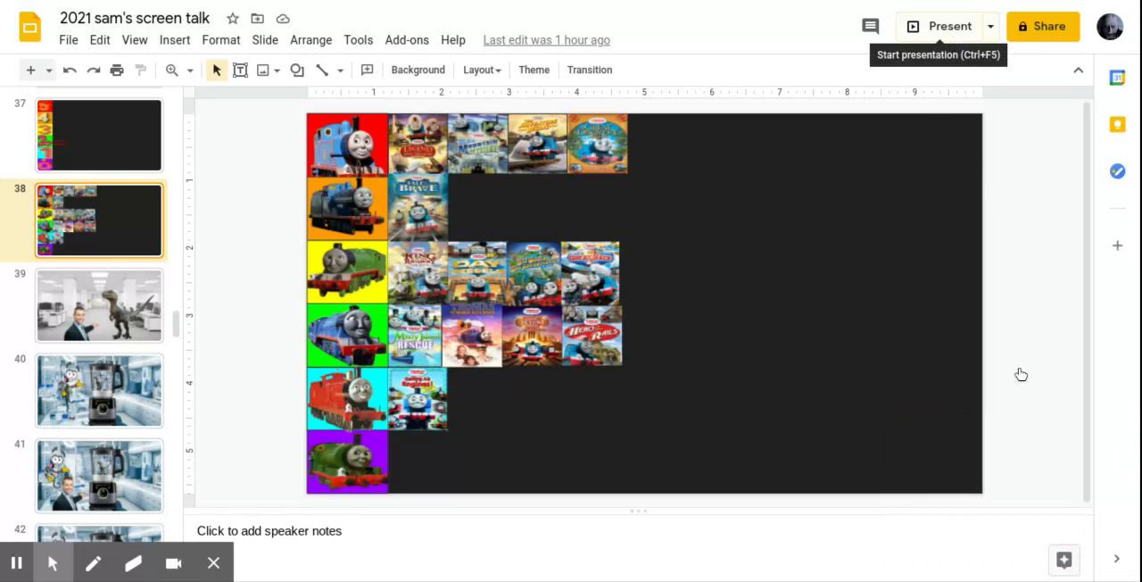
left_click(939, 25)
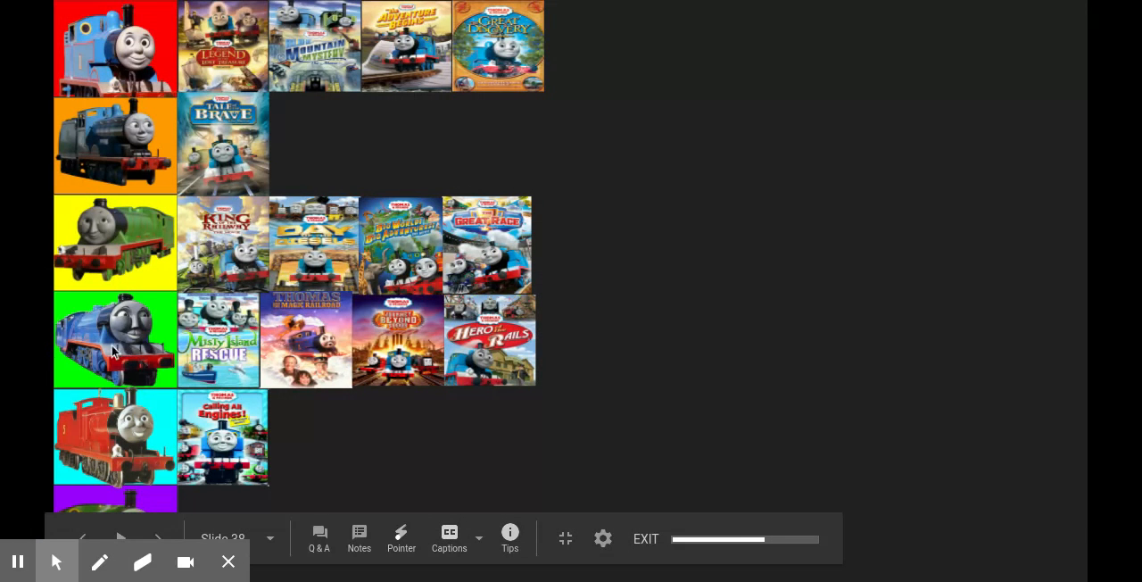
mouse_move(107, 57)
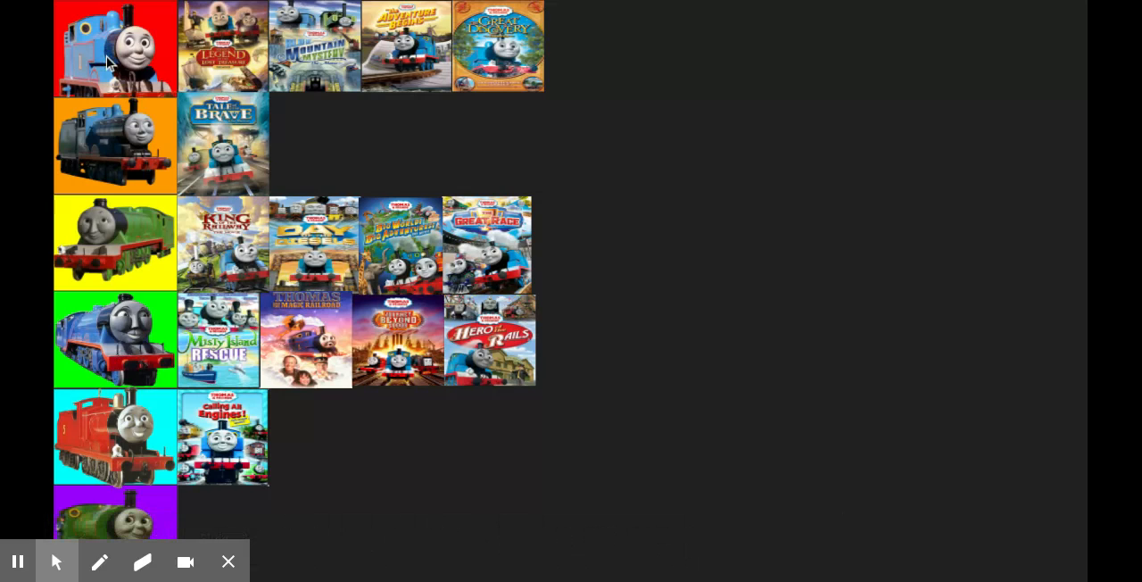
mouse_move(170, 532)
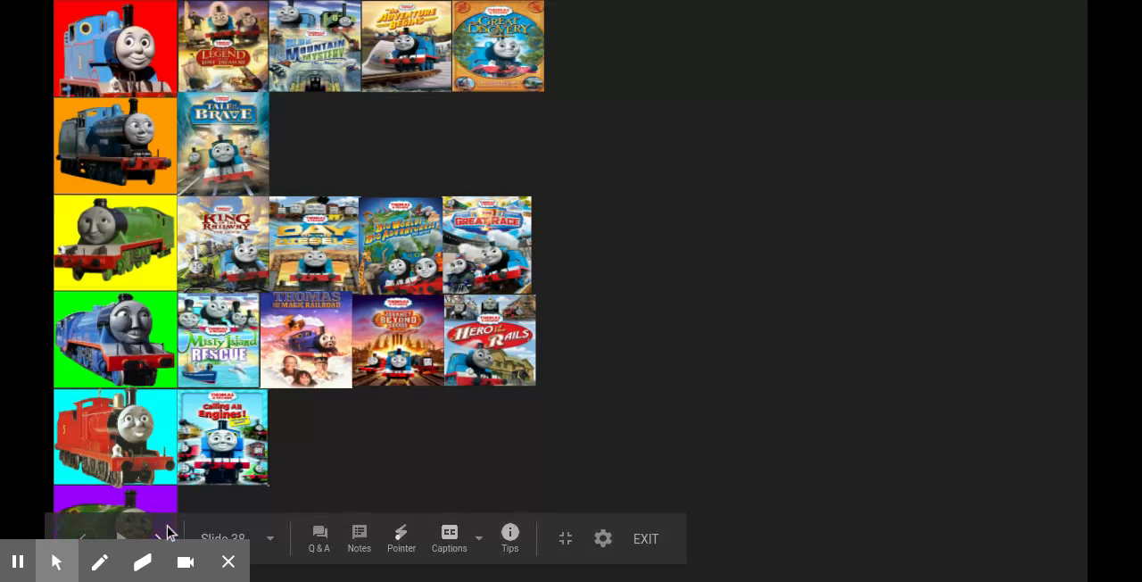
mouse_move(228, 425)
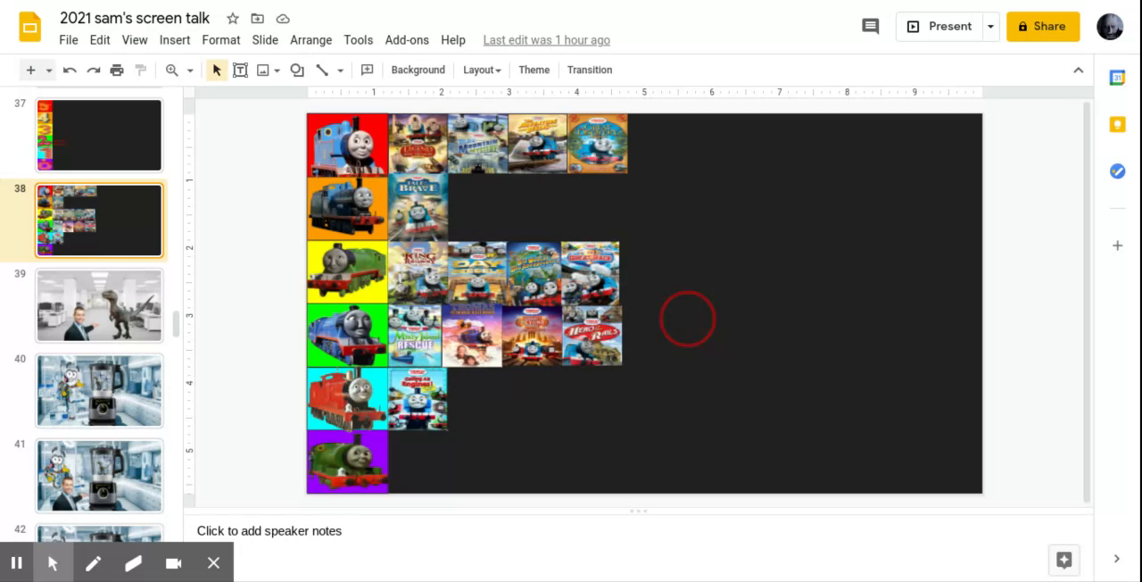
mouse_move(669, 8)
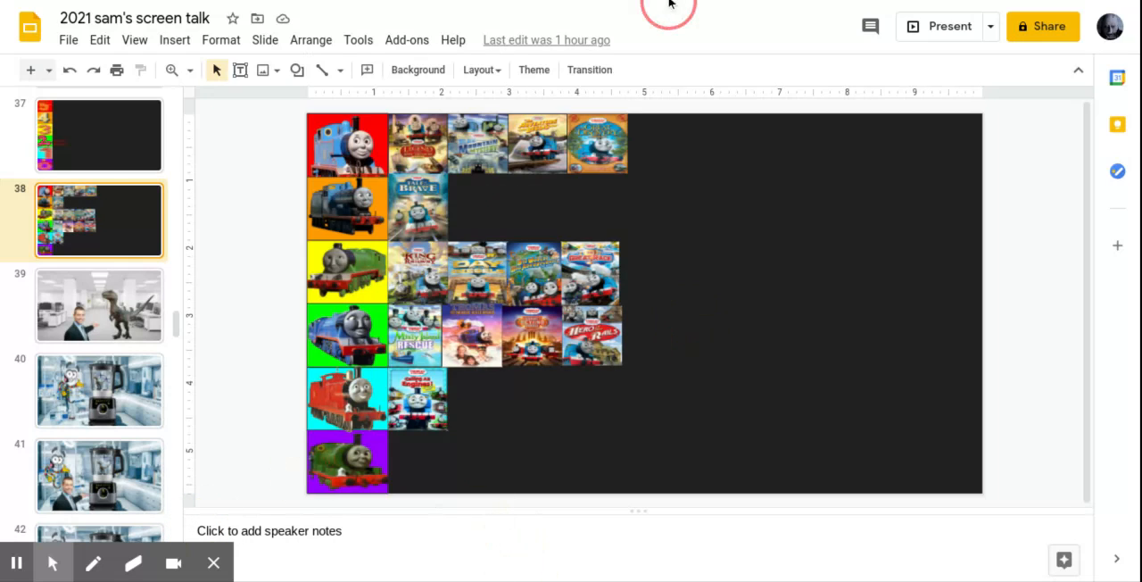
mouse_move(661, 128)
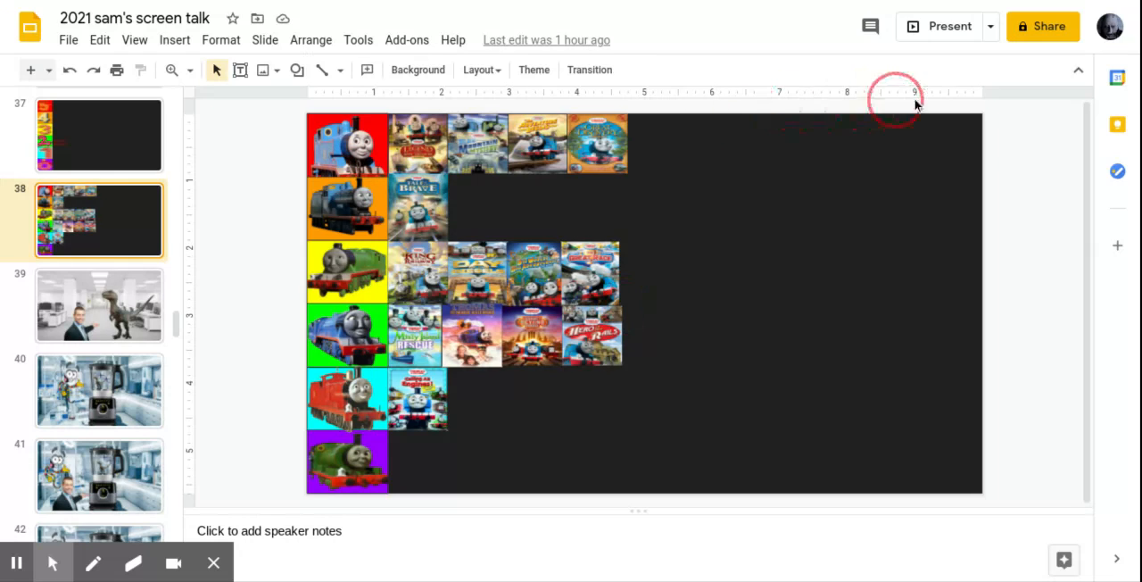
mouse_move(521, 194)
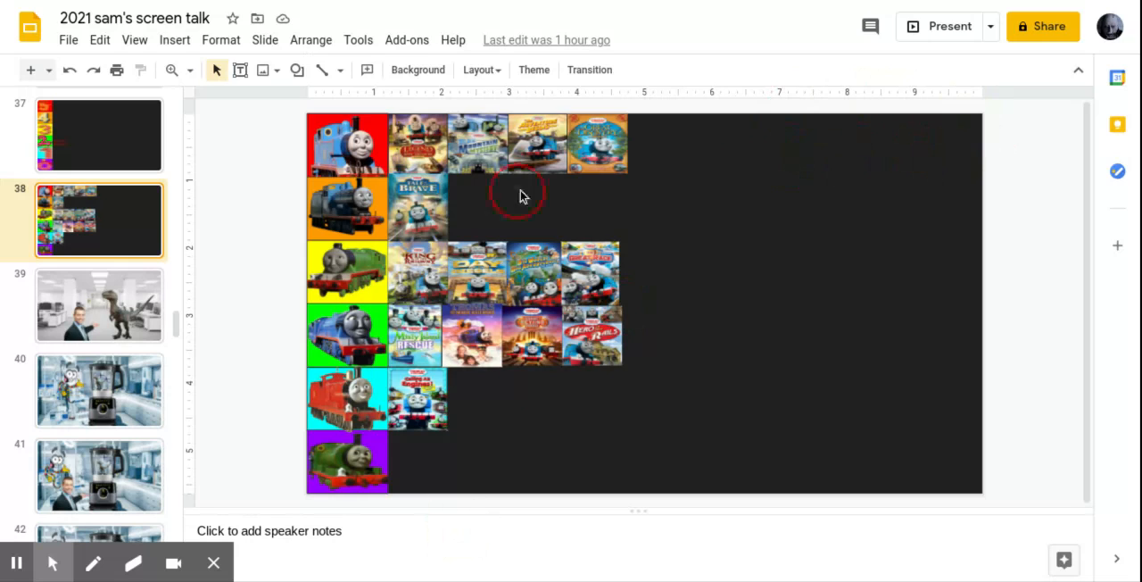
mouse_move(498, 161)
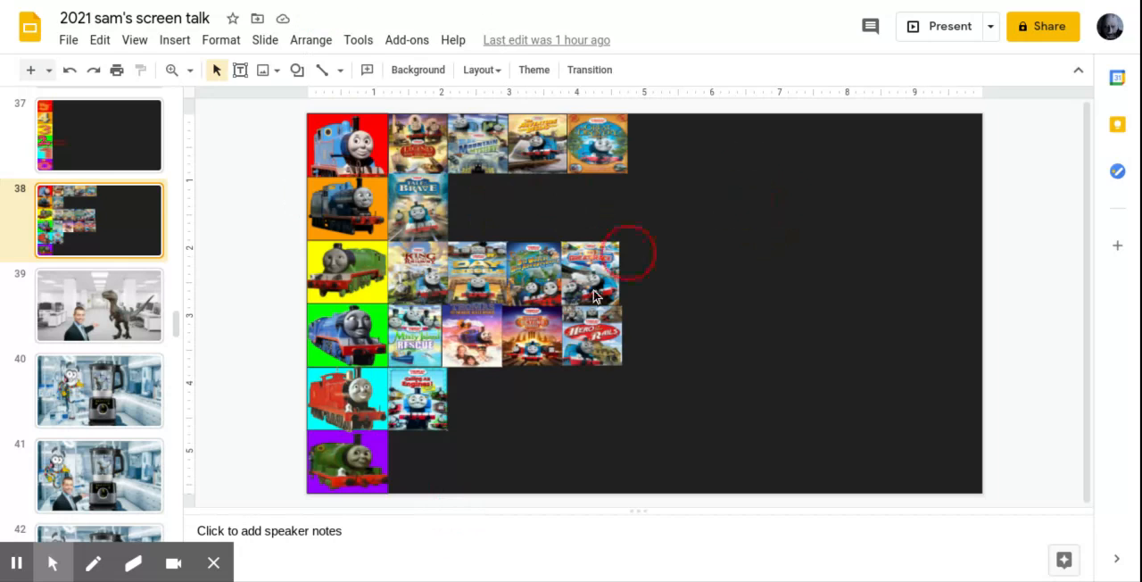
mouse_move(796, 169)
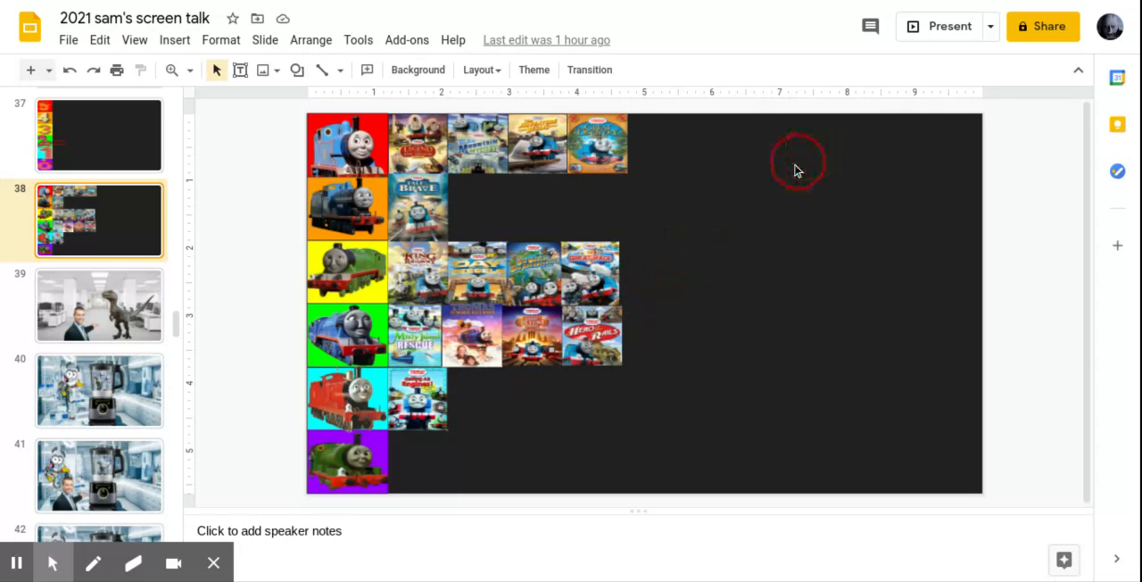
mouse_move(806, 191)
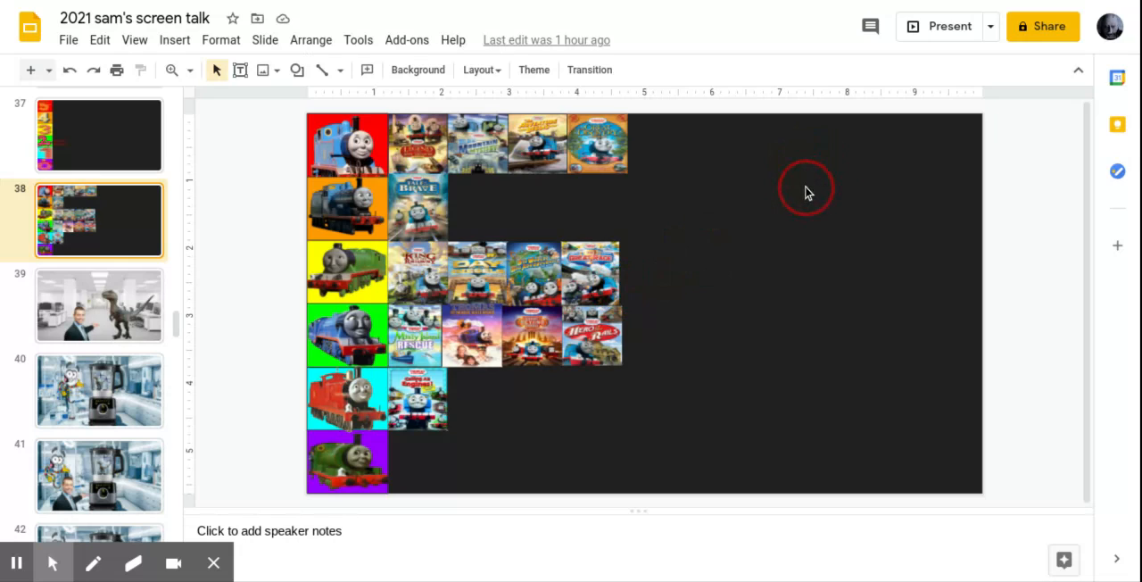
mouse_move(964, 182)
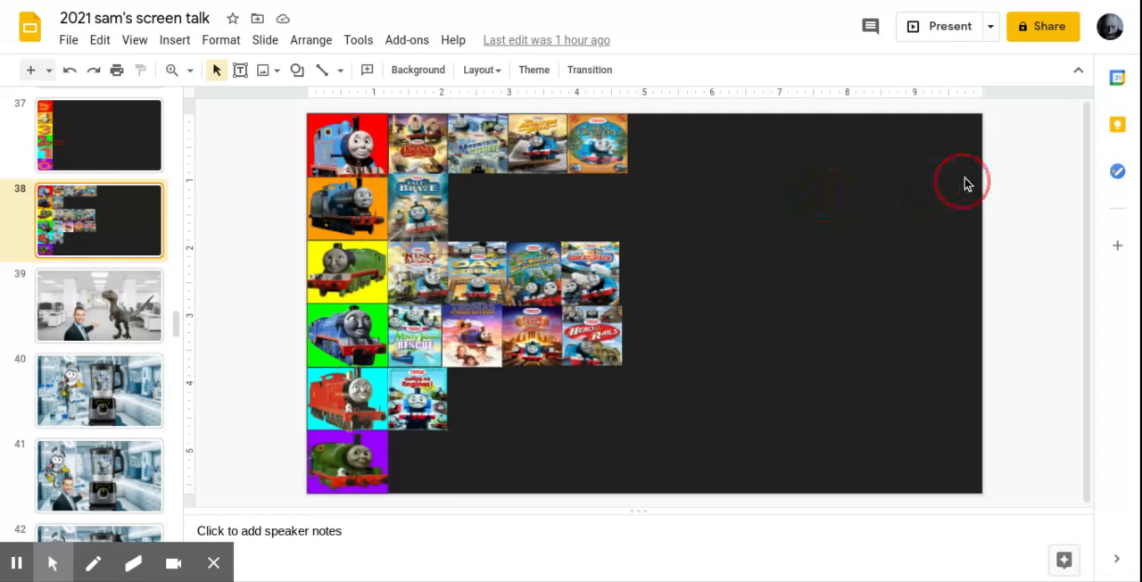
mouse_move(822, 221)
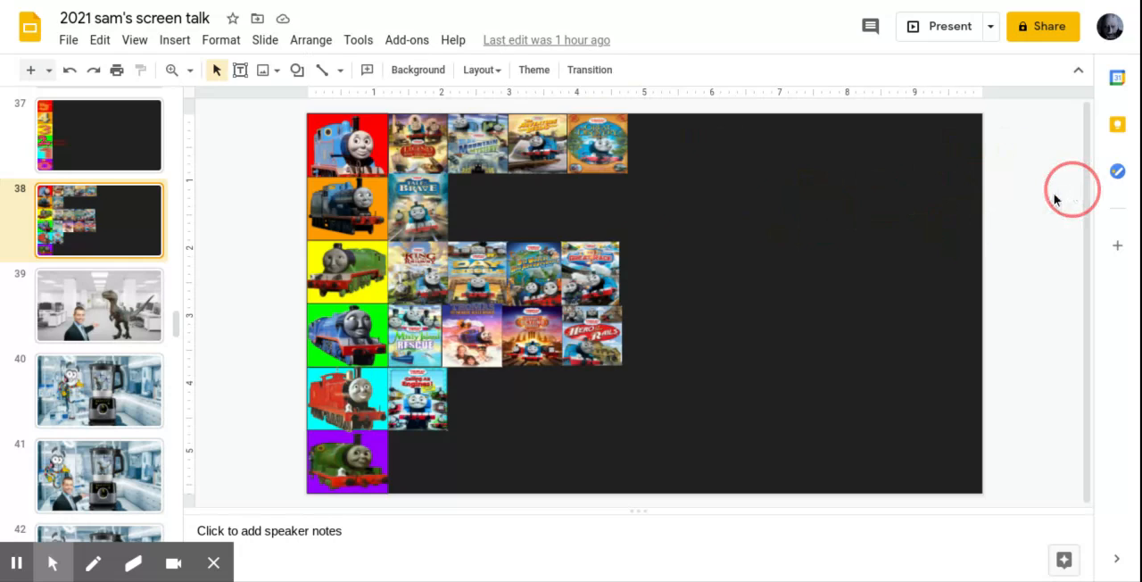
mouse_move(1039, 171)
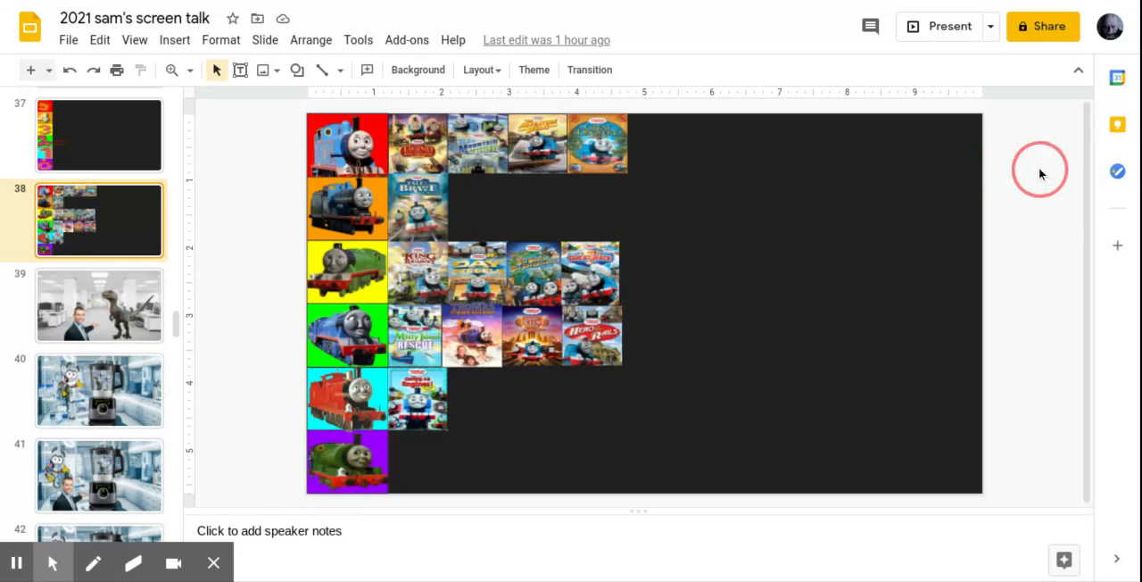